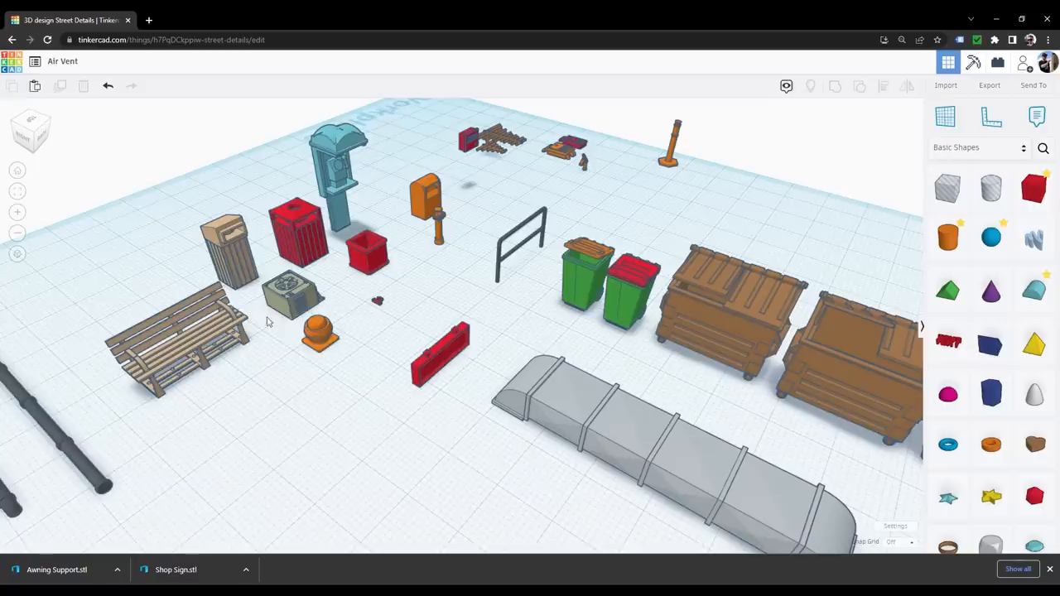
- Export the selected orange vent as an .STL file under For 3D Print
left_click(990, 85)
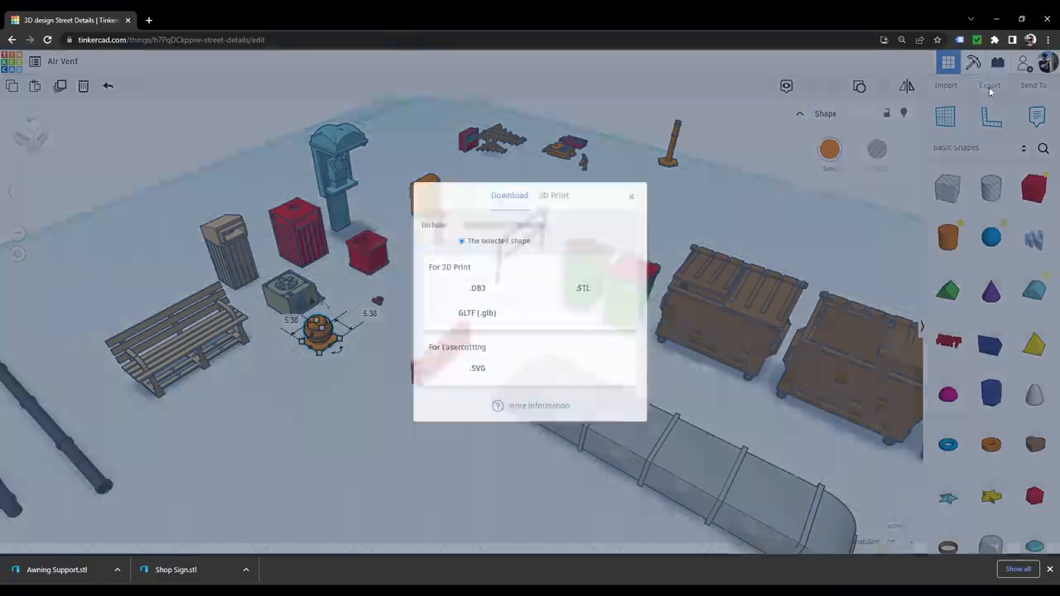
left_click(582, 287)
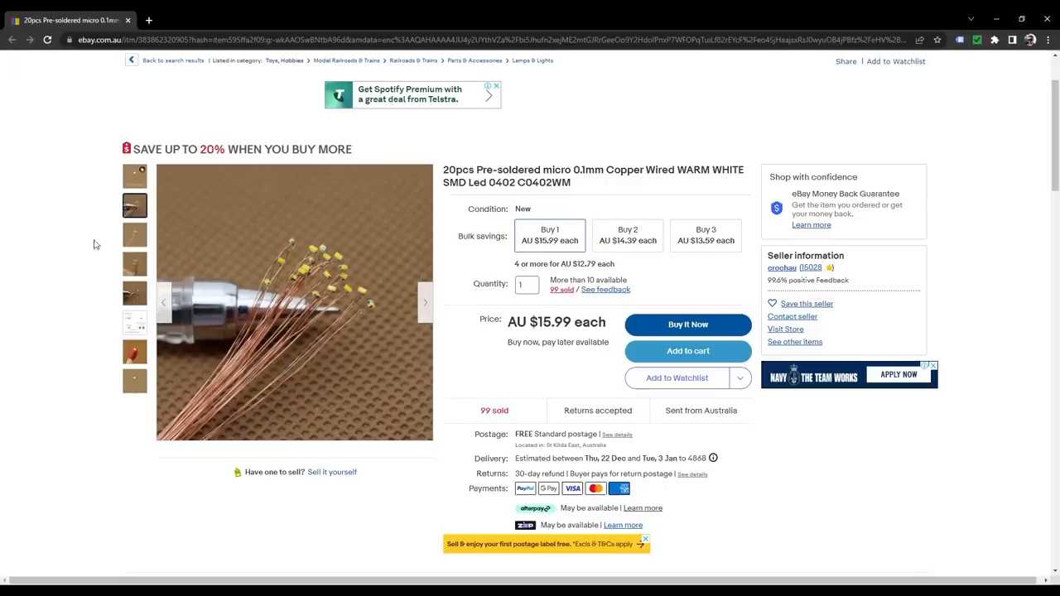
- Show the eBay listing for 20pcs pre-soldered micro copper-wired warm white SMD LEDs
left_click(134, 352)
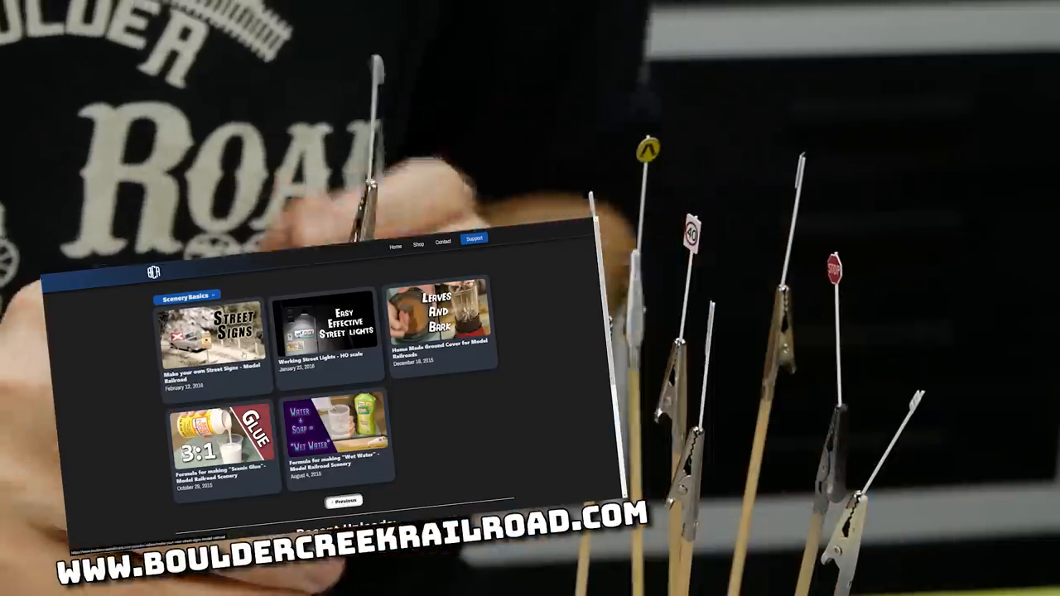
- Open the 'Make your own Street Signs - Model Railroad' video from the Scenery Basics page
left_click(215, 336)
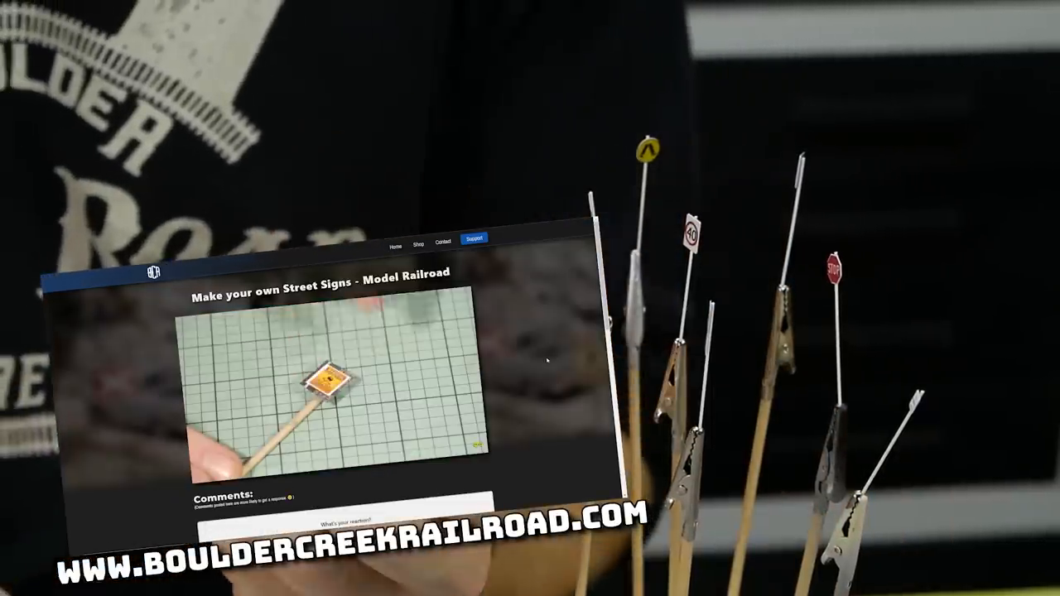